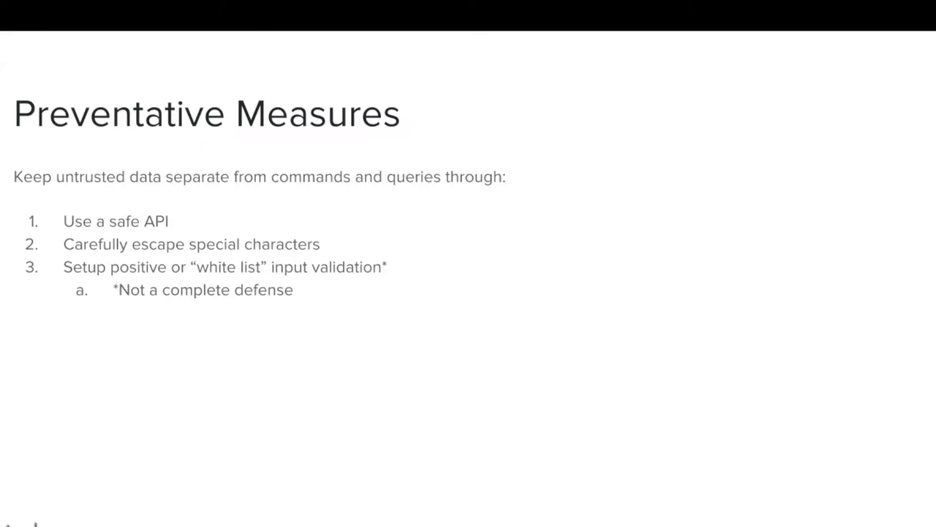
{"action": "key", "text": "Right"}
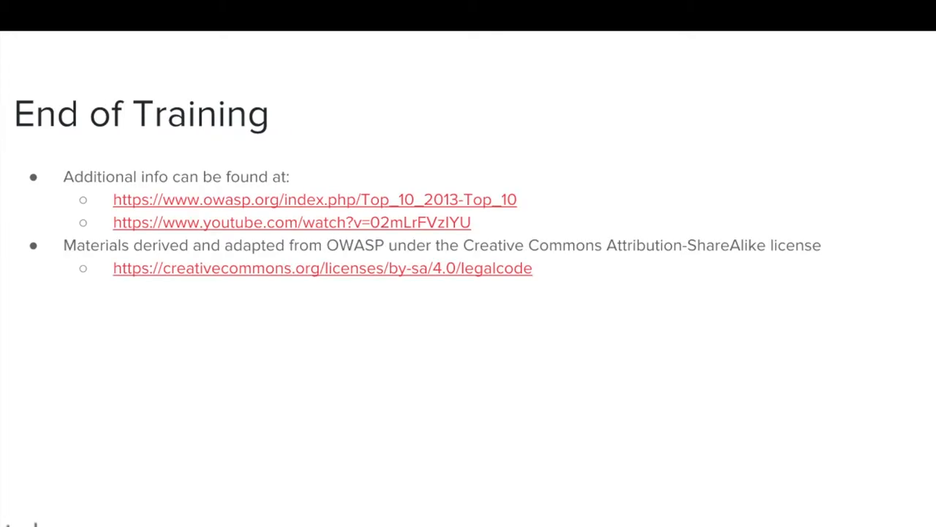